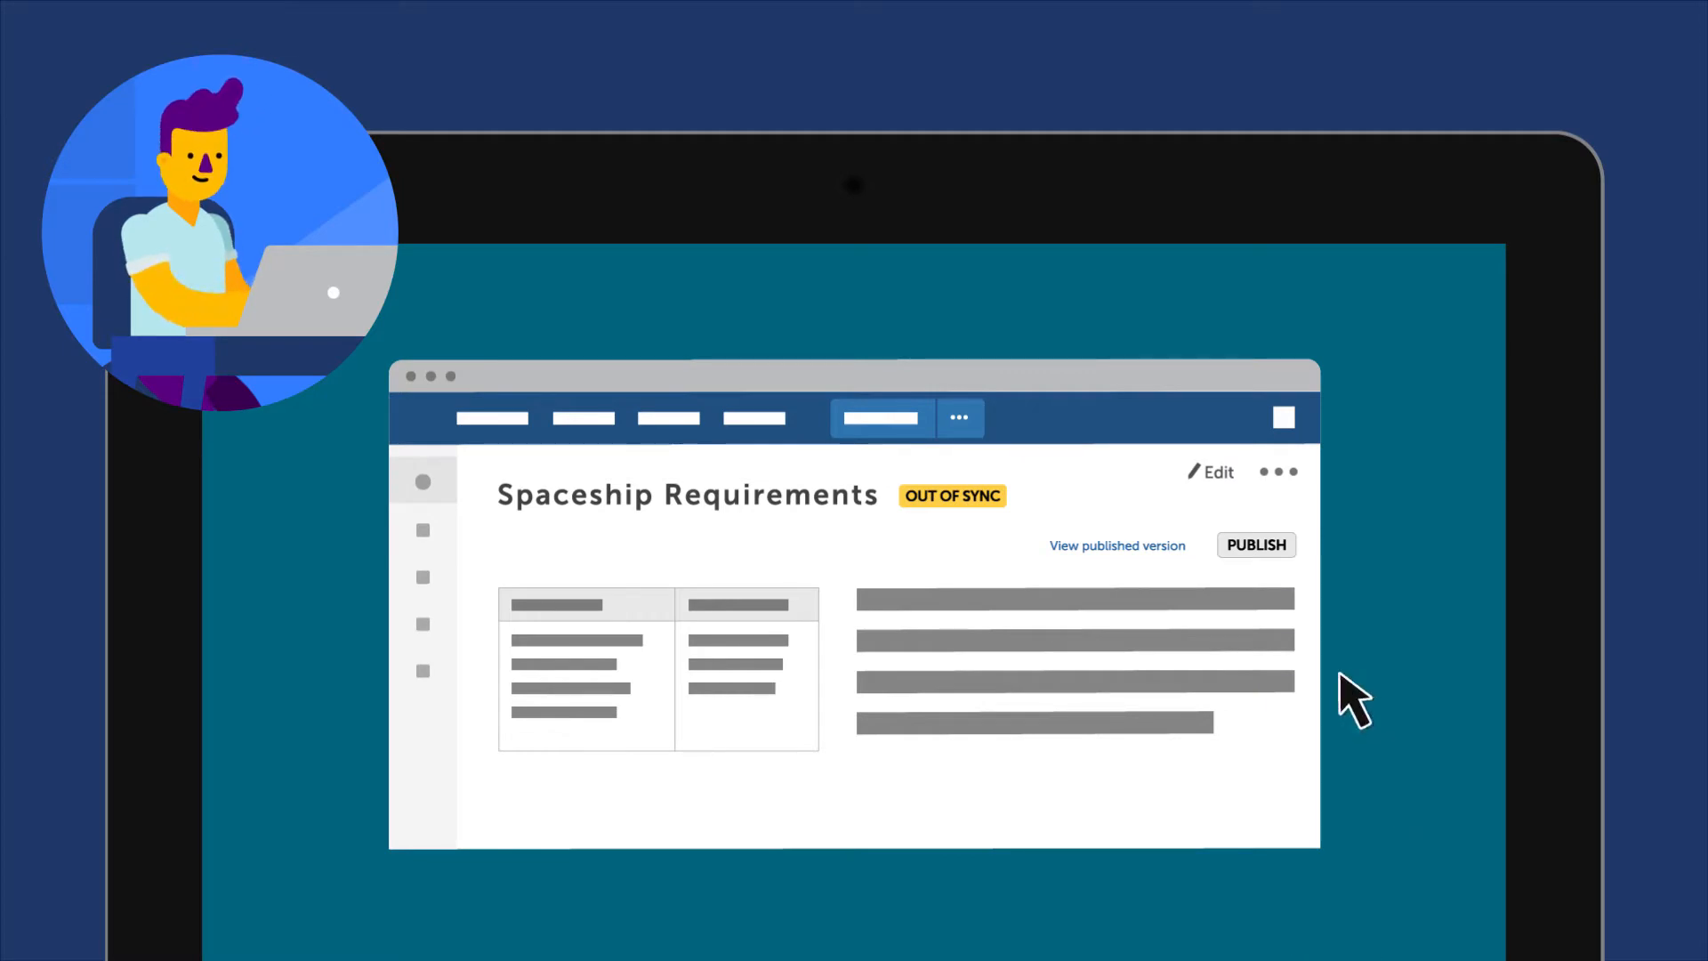
Step: Publish the Spaceship Requirements page to the Wiki, turning OUT OF SYNC into green PUBLISHED
{"action": "left_click", "coordinate": [1256, 544]}
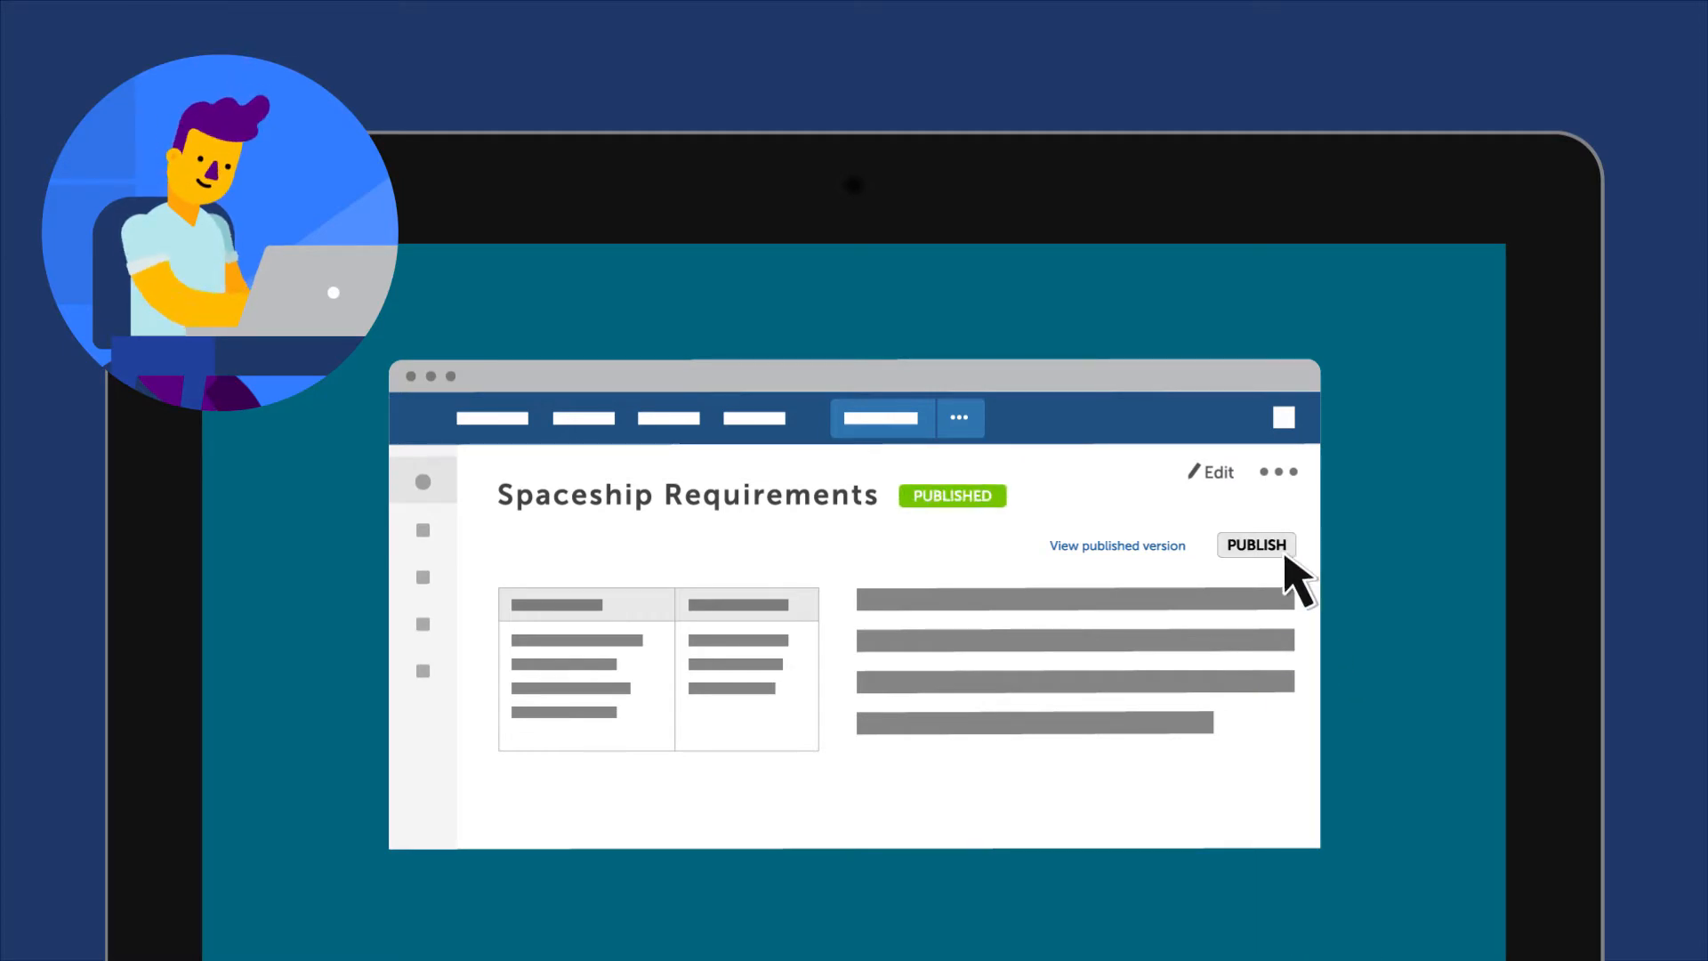
{"action": "left_click", "coordinate": [1255, 544]}
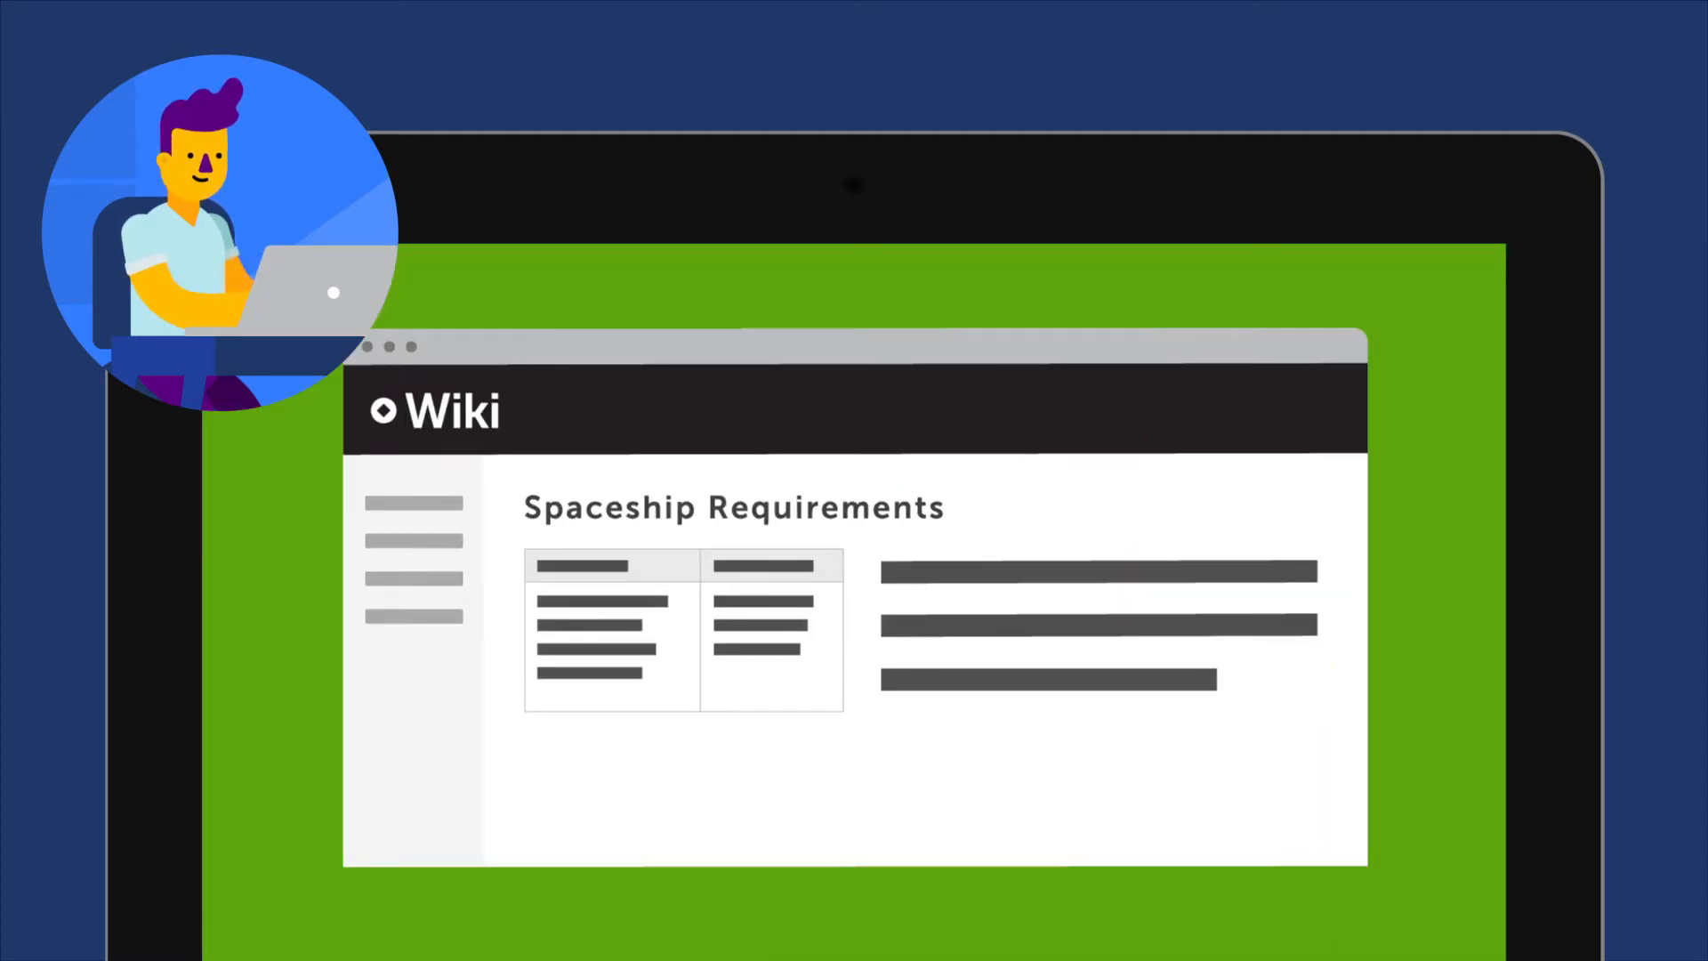
{"action": "left_click", "coordinate": [1256, 544]}
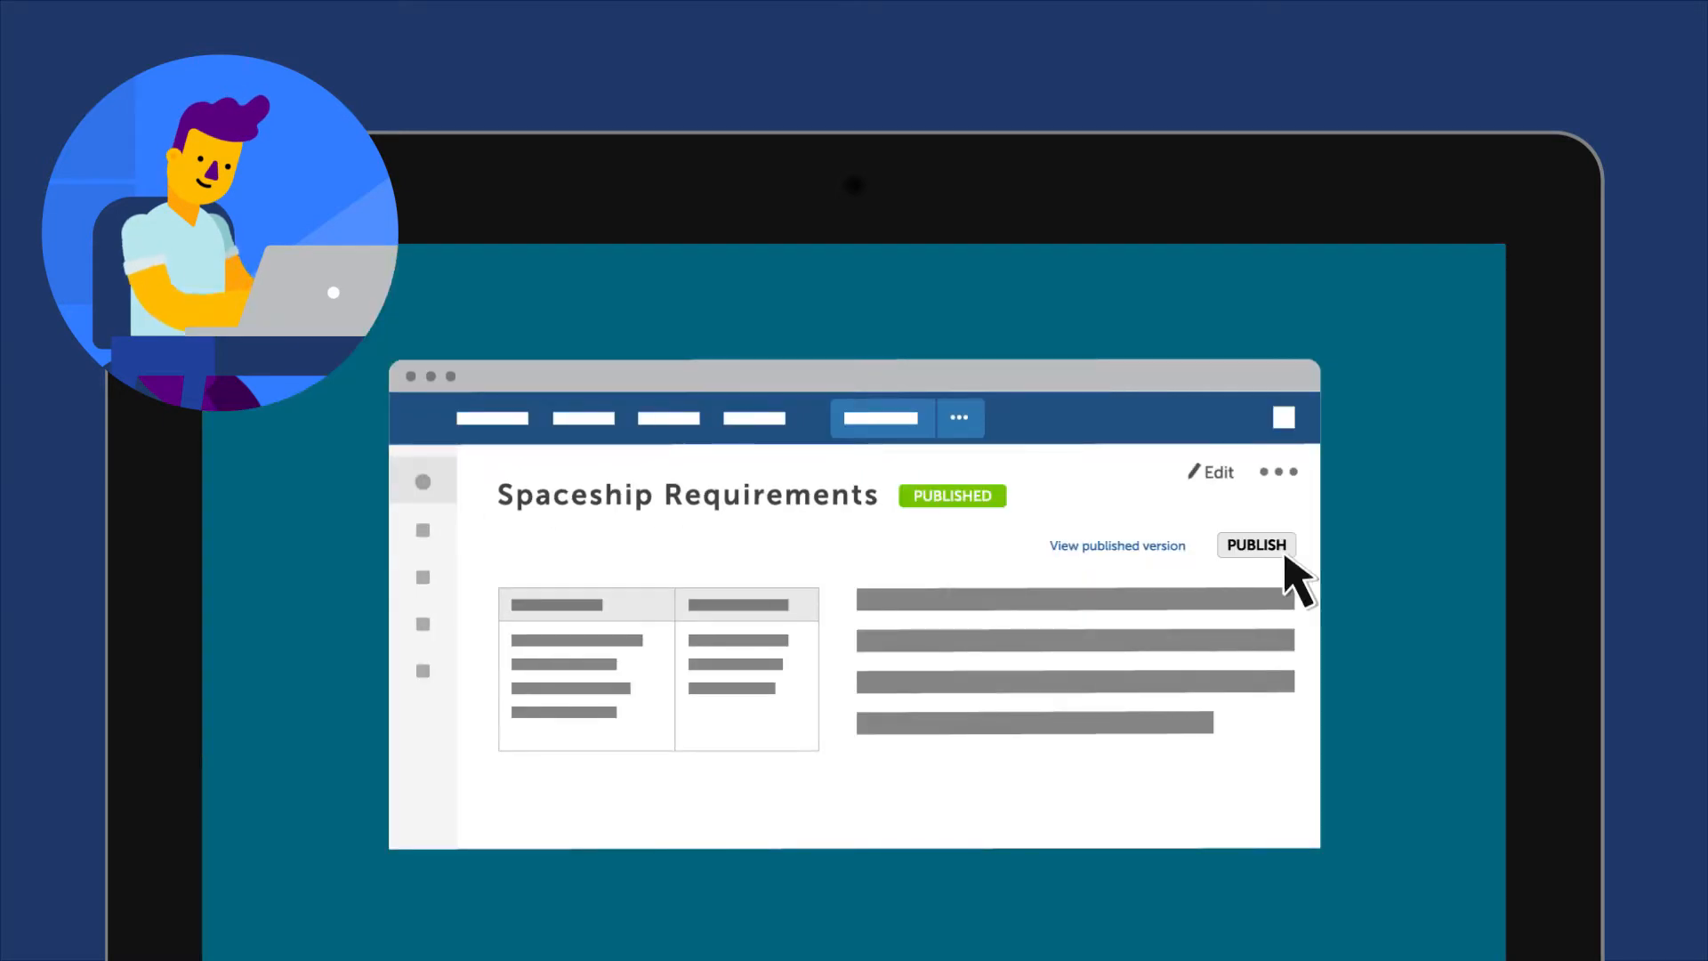
{"action": "mouse_move", "coordinate": [1013, 523]}
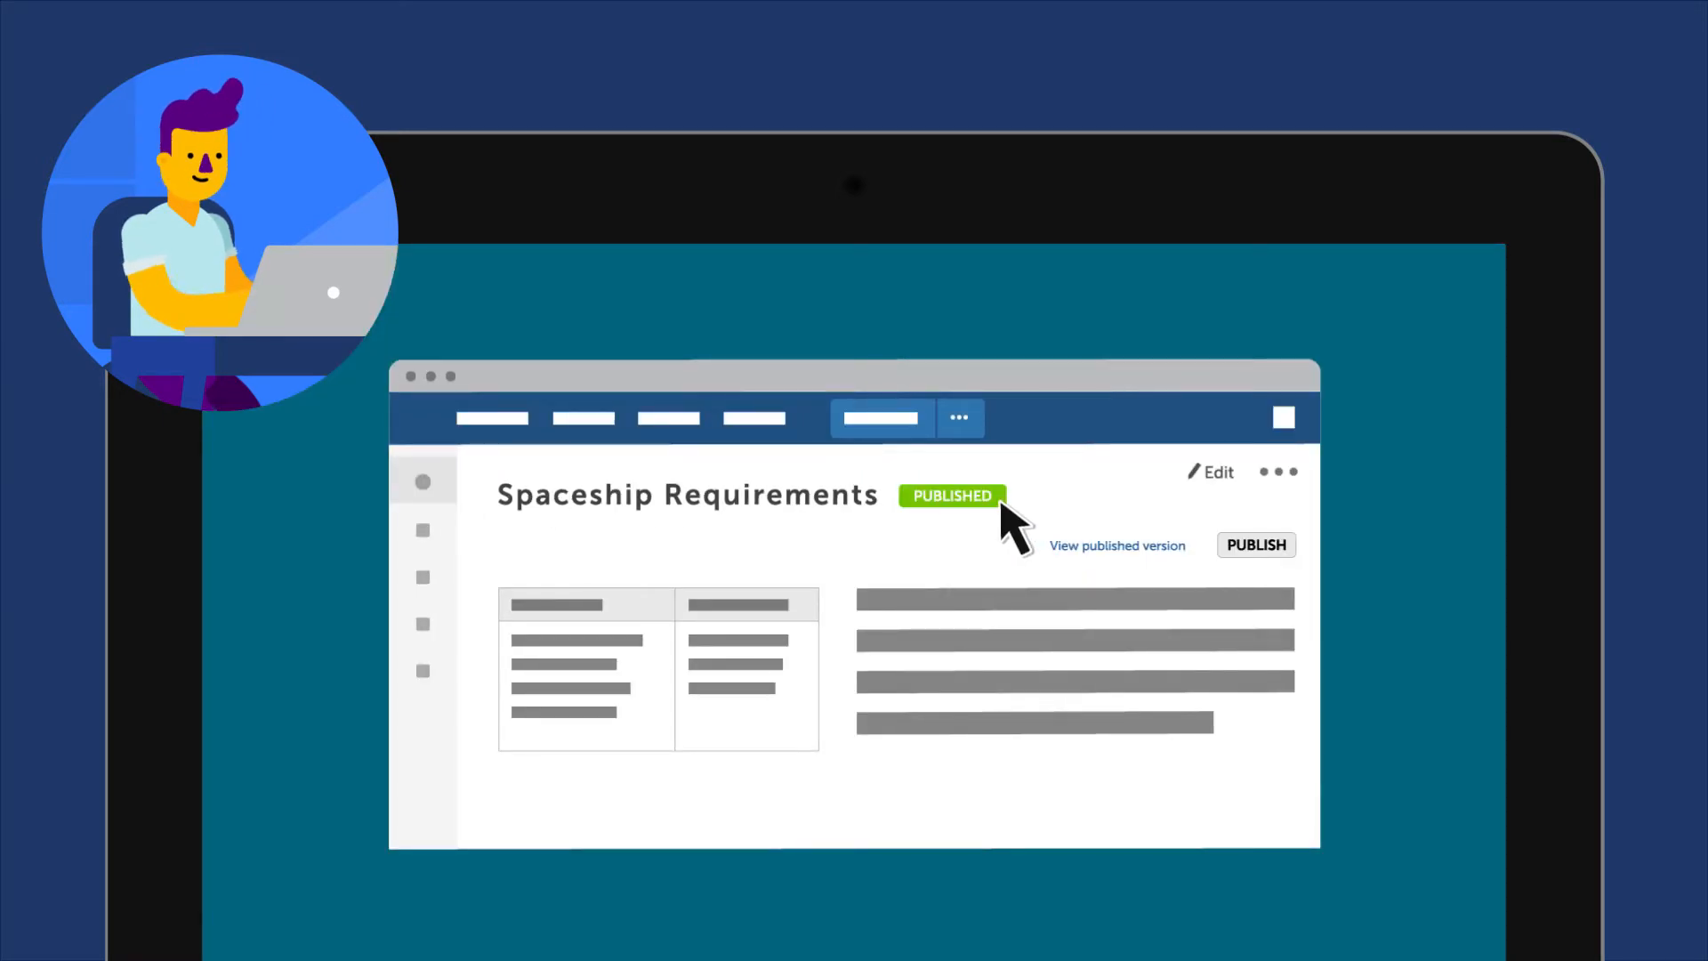